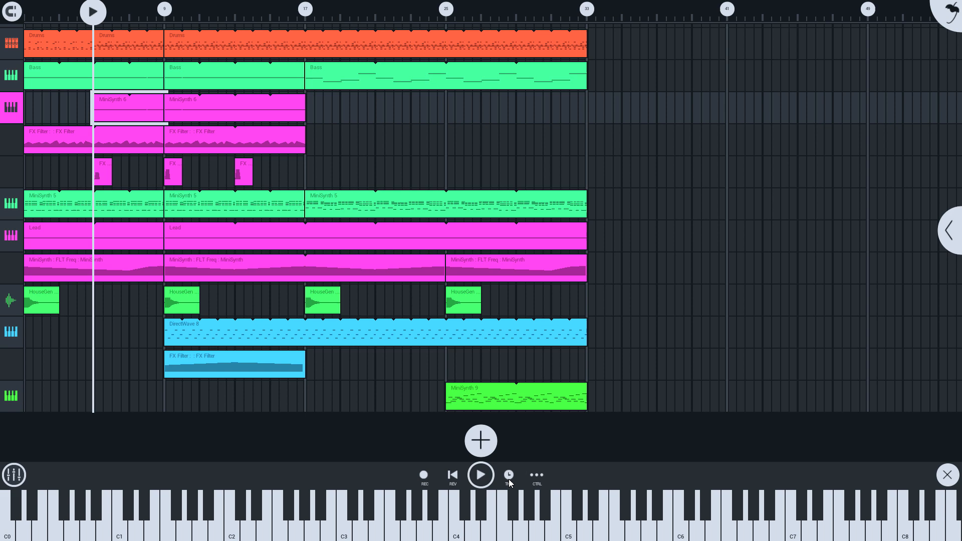
mouse_move(943, 19)
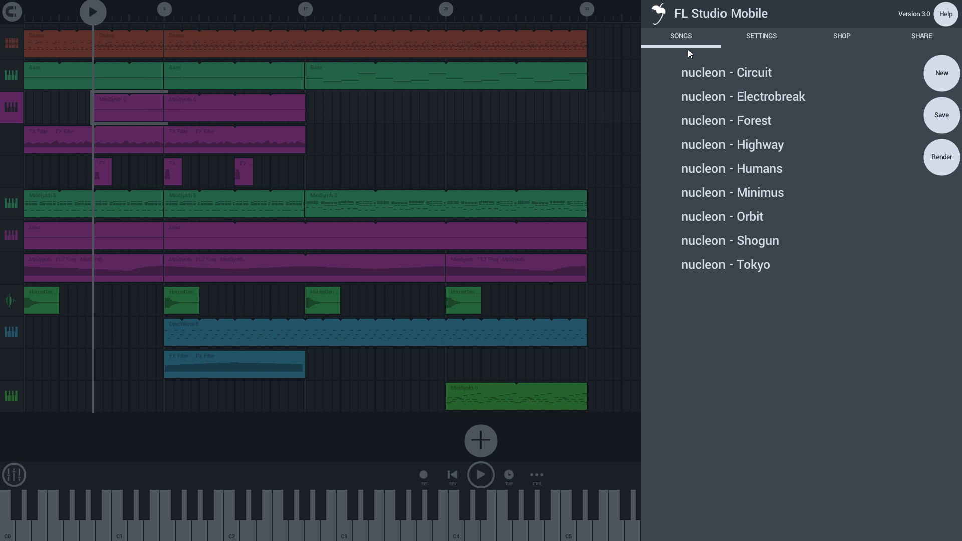
mouse_move(707, 272)
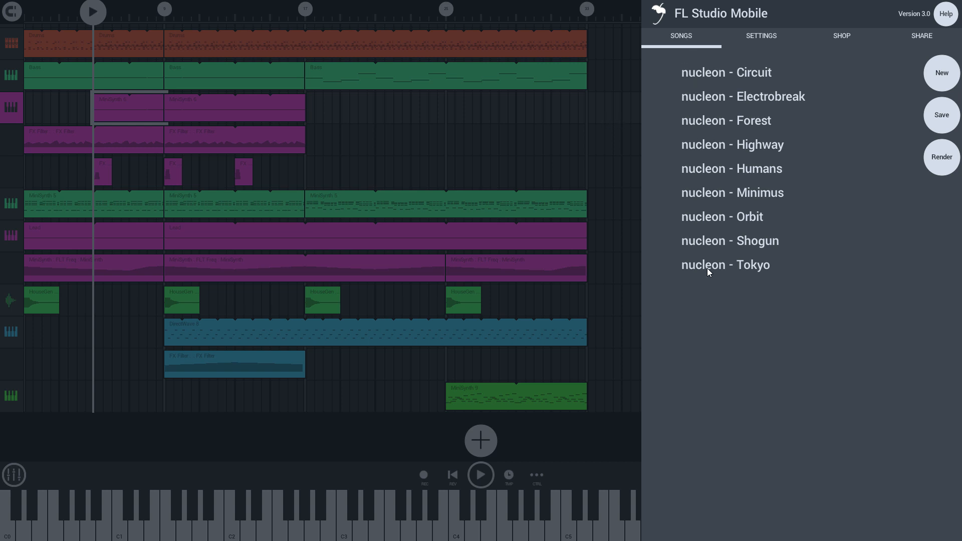
mouse_move(707, 59)
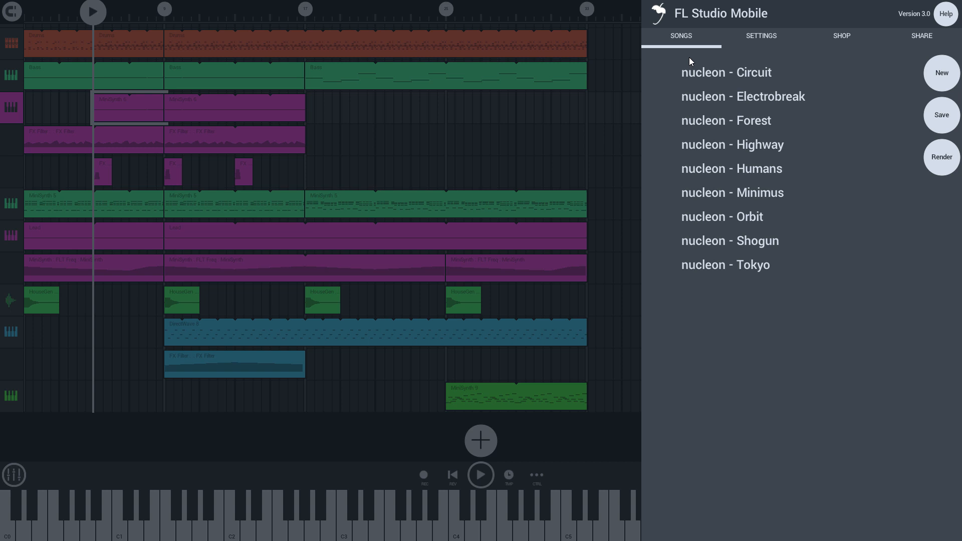
mouse_move(661, 95)
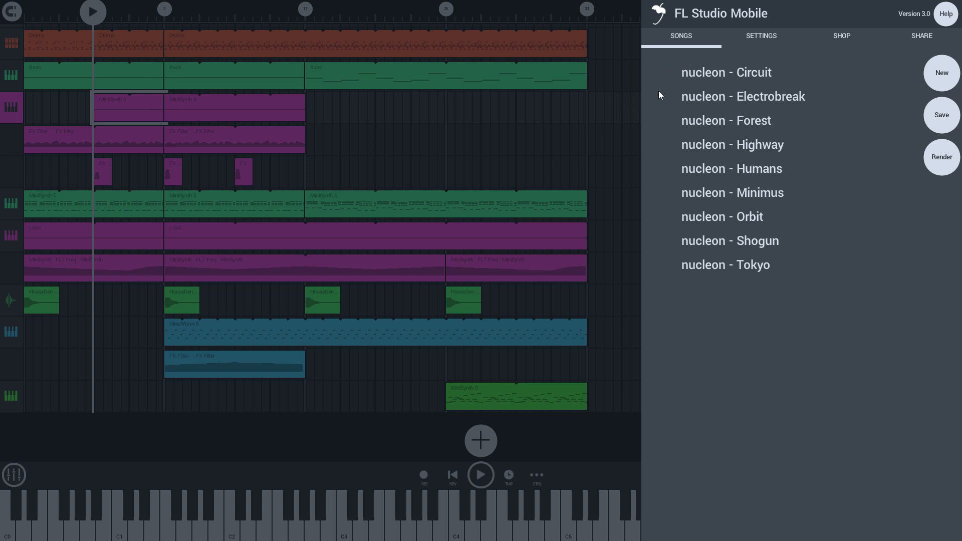
mouse_move(651, 98)
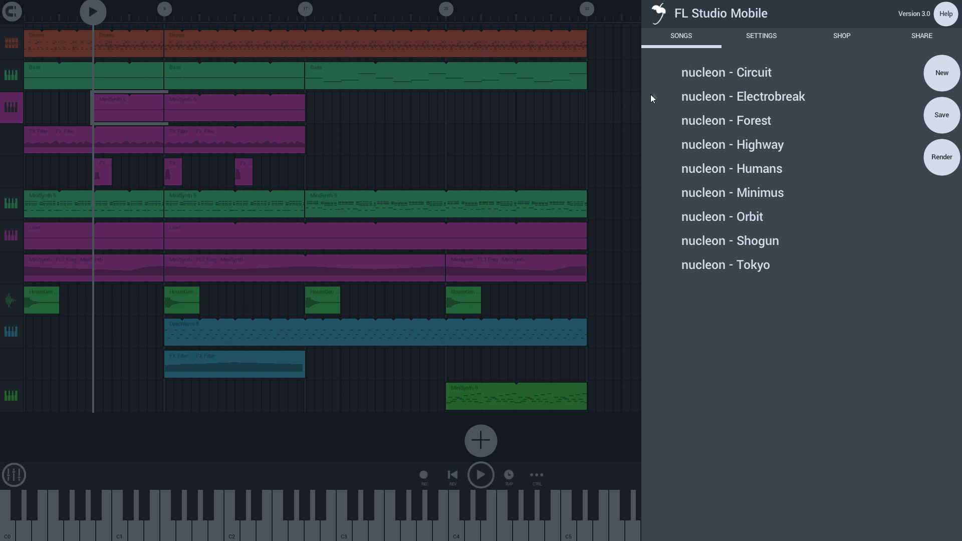
mouse_move(627, 114)
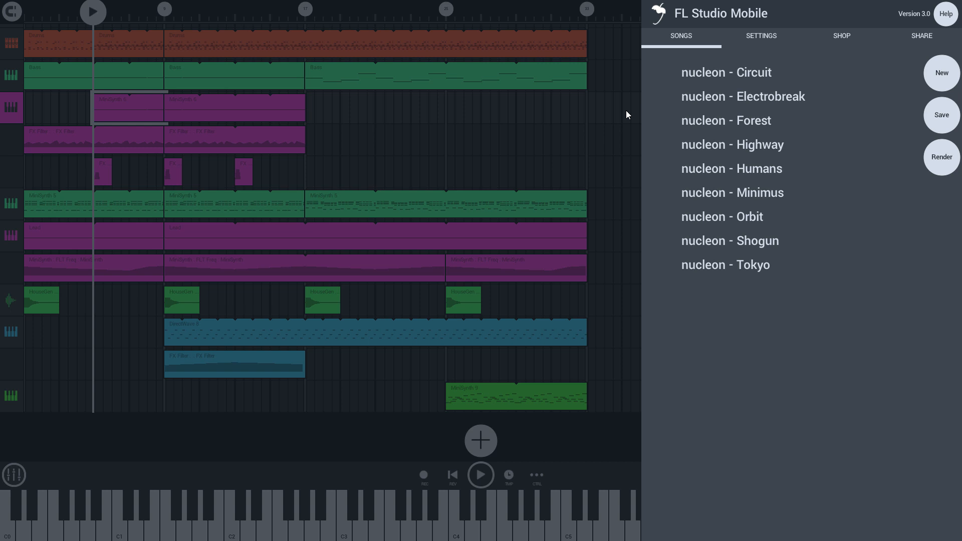
mouse_move(828, 163)
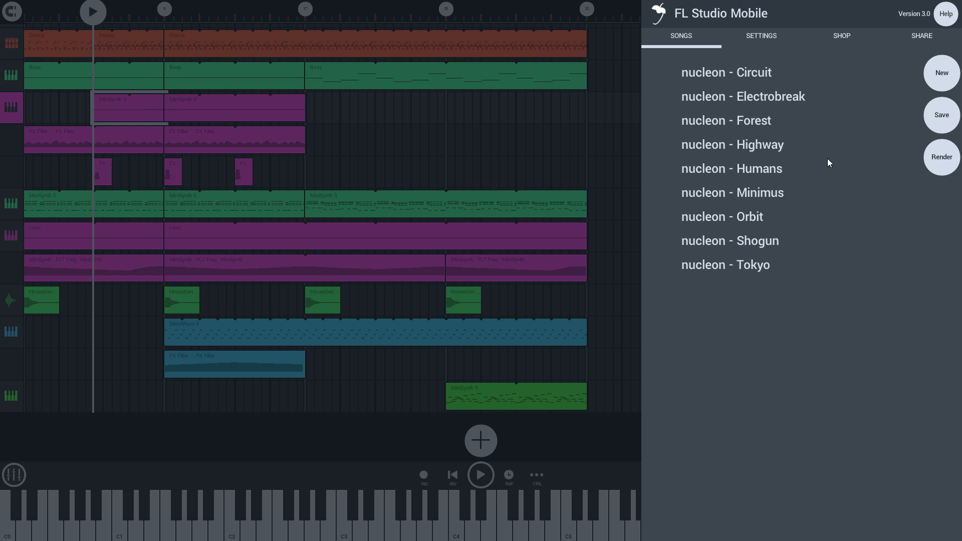
- Open the Shop section to view installed expansions like DirectWave and Transistor Bass
left_click(841, 36)
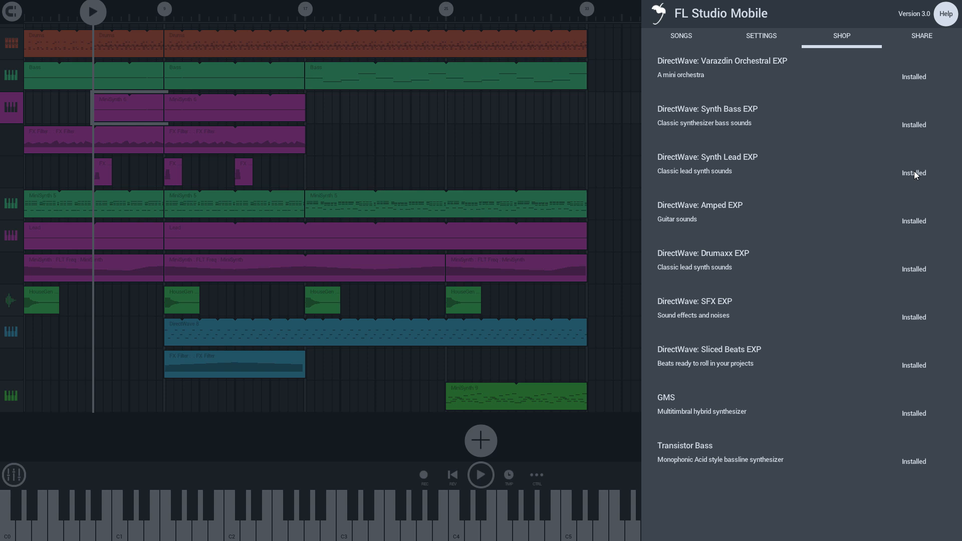
mouse_move(923, 68)
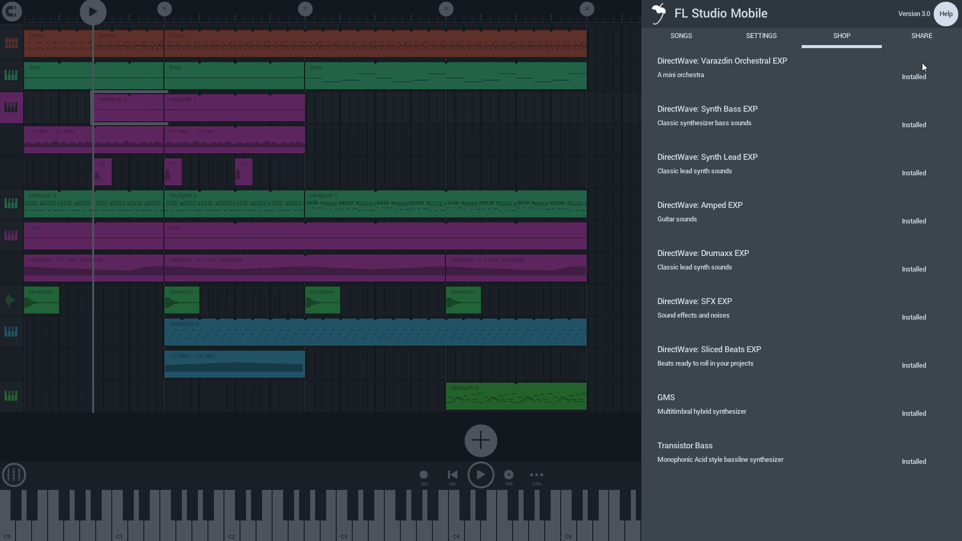
mouse_move(911, 69)
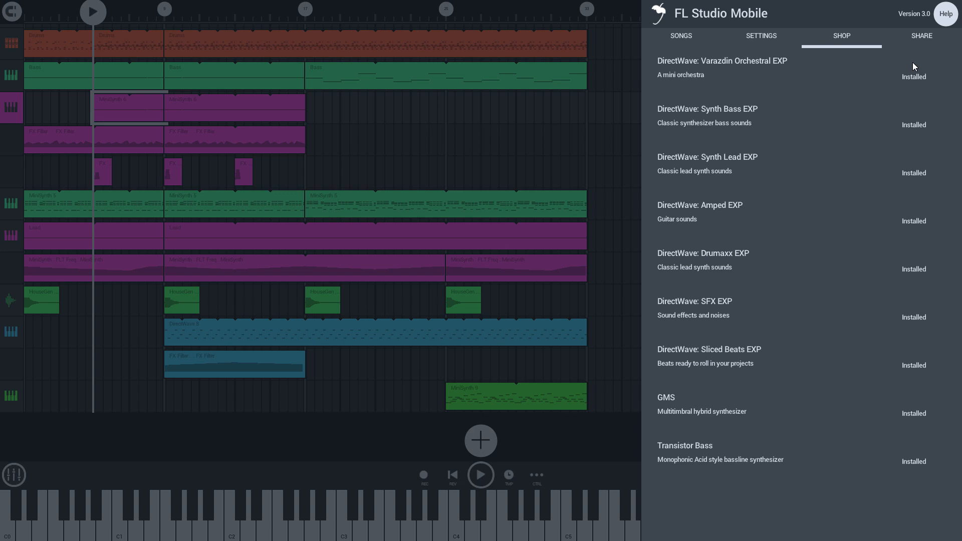
- Close the menu after confirming Synth Bass EXP shows as installed
left_click(946, 475)
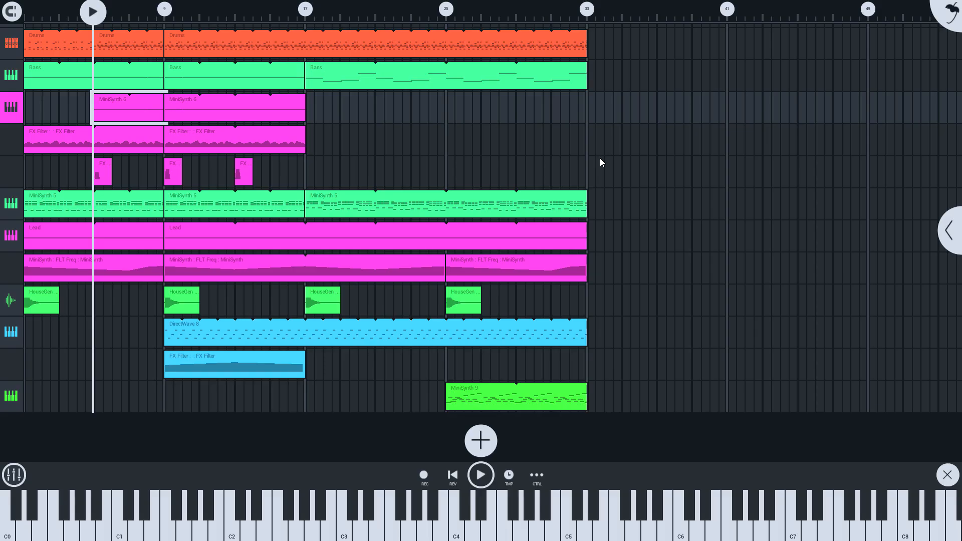
mouse_move(951, 26)
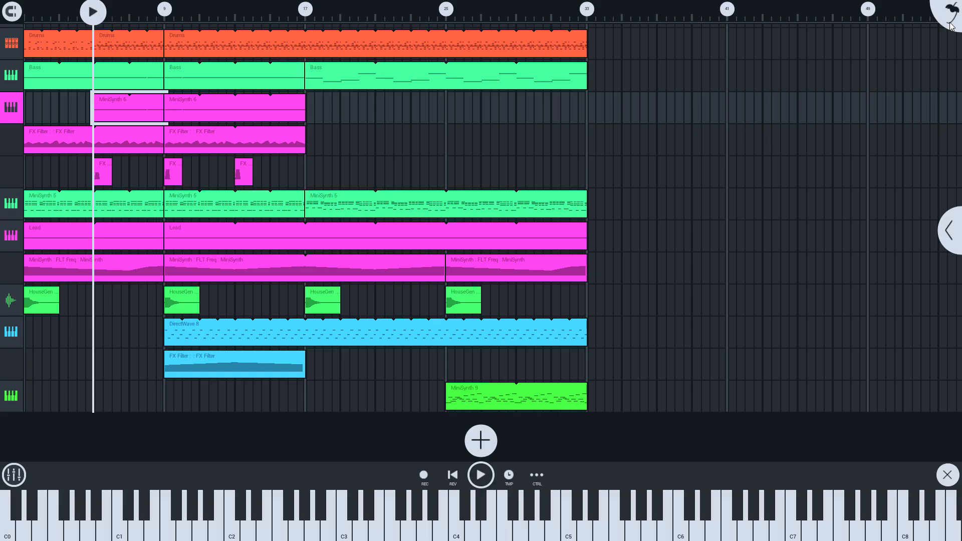
- Open the FL main menu to start a new project
left_click(950, 13)
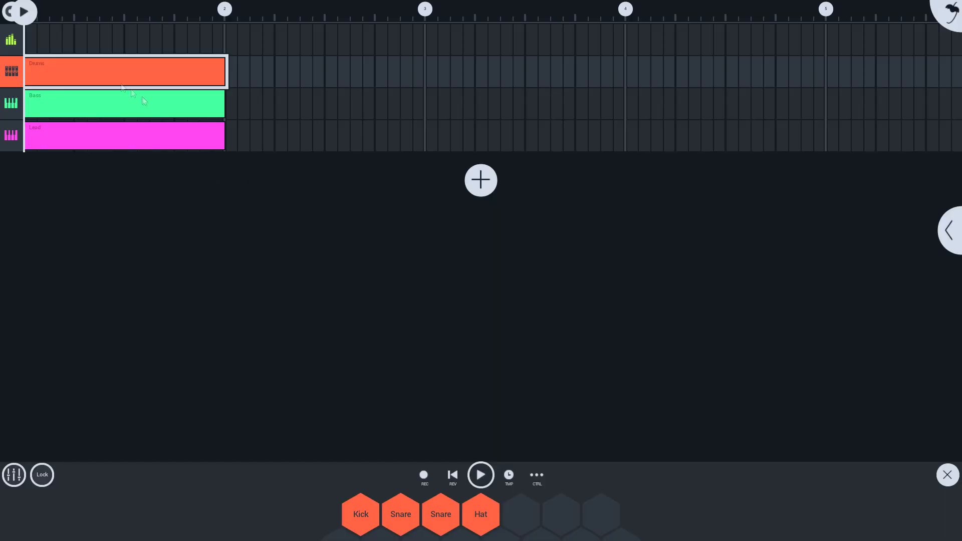
- Select the Drums clip and open the Lead track's MiniSynth Supersaw settings
left_click(122, 72)
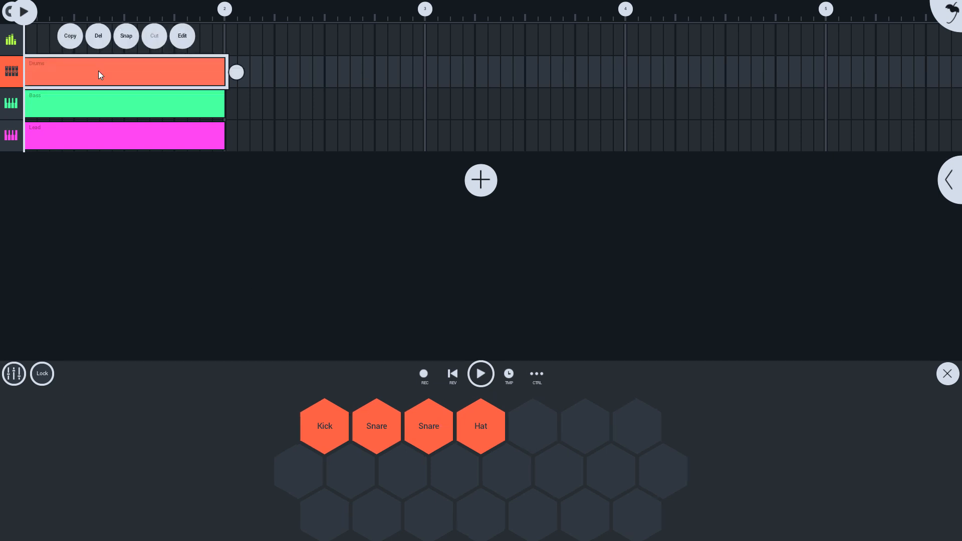
left_click(123, 103)
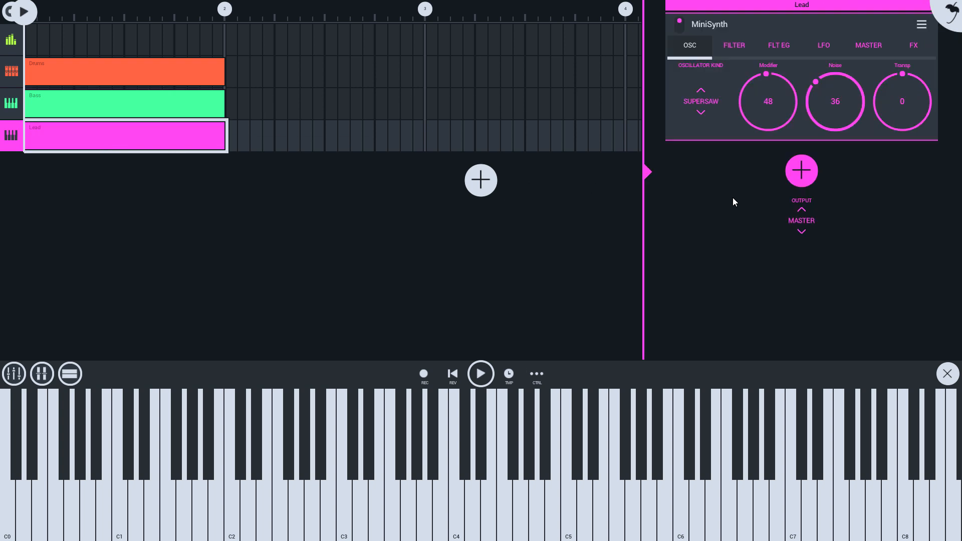
- Open the add-track list of instruments and other track types
left_click(89, 108)
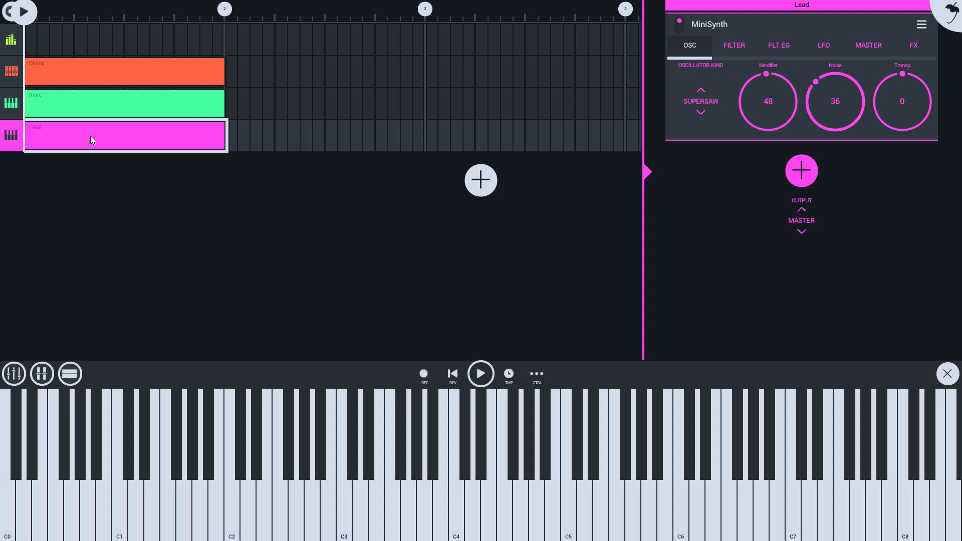
mouse_move(489, 186)
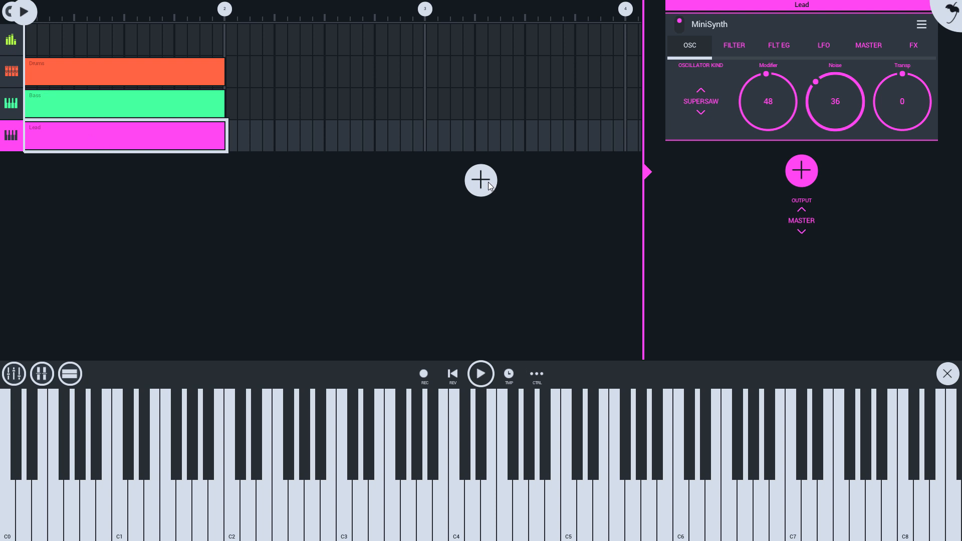
left_click(480, 180)
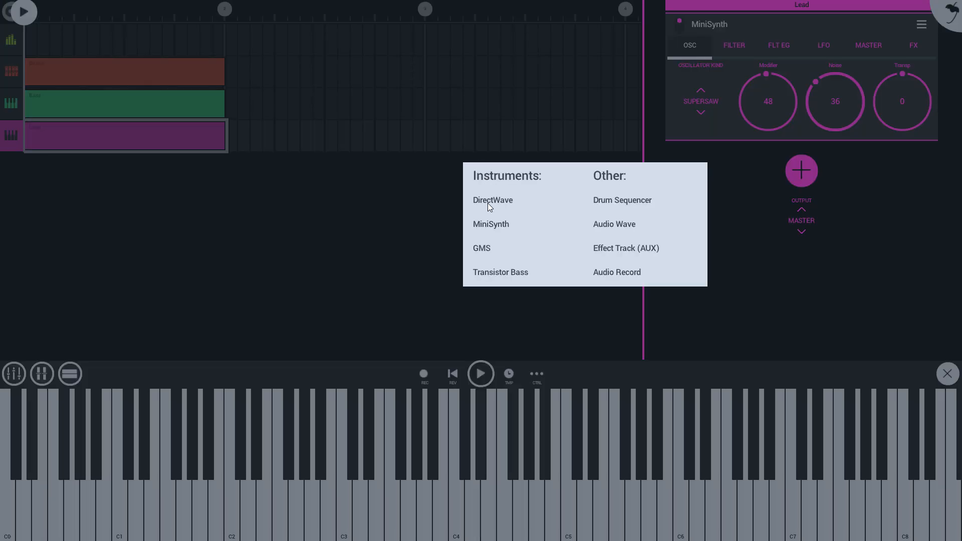
- Add a DirectWave track and choose the Synth Bass EXP category
left_click(492, 200)
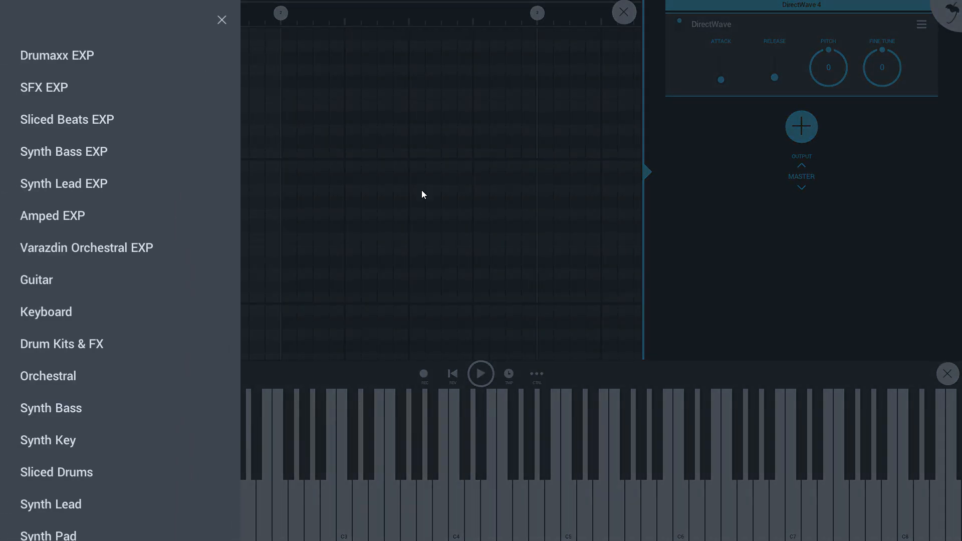
scroll("down", 3)
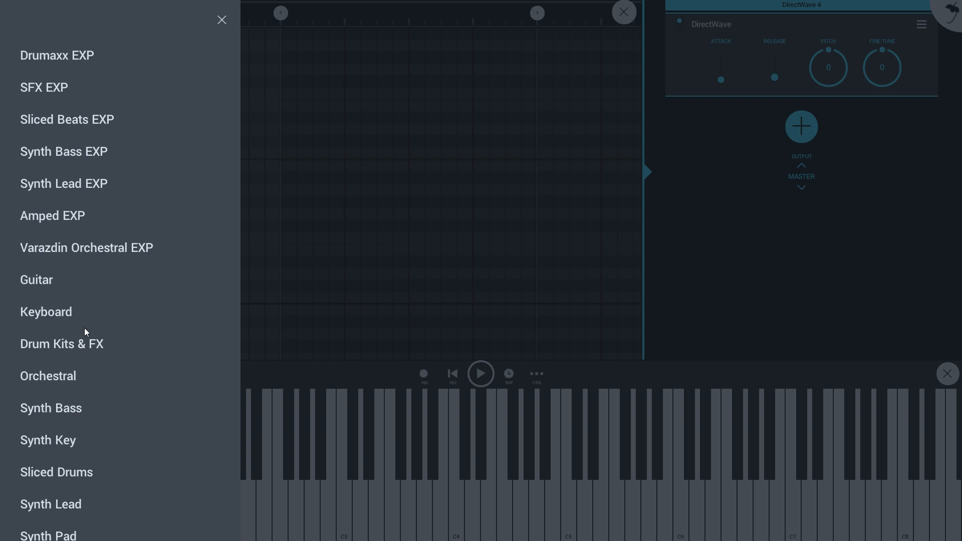
mouse_move(65, 78)
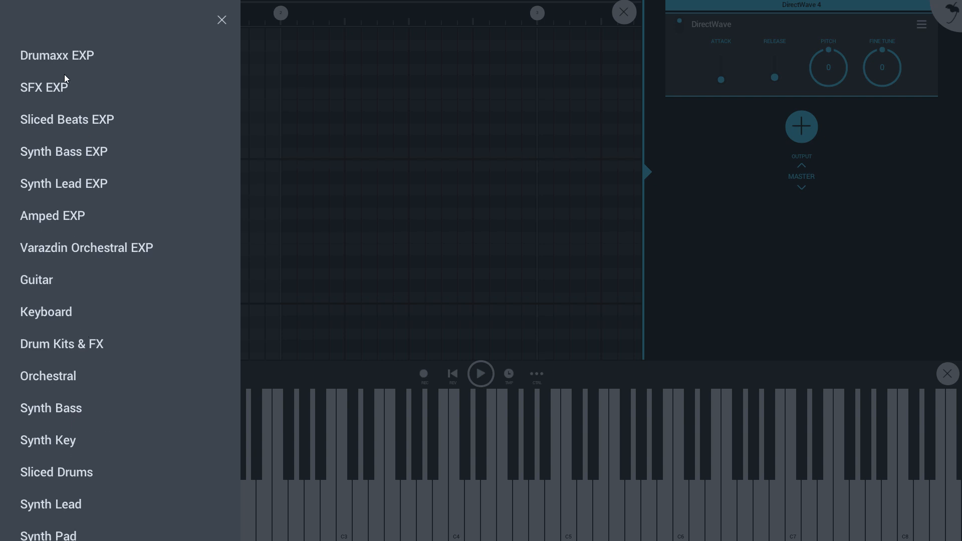
mouse_move(59, 65)
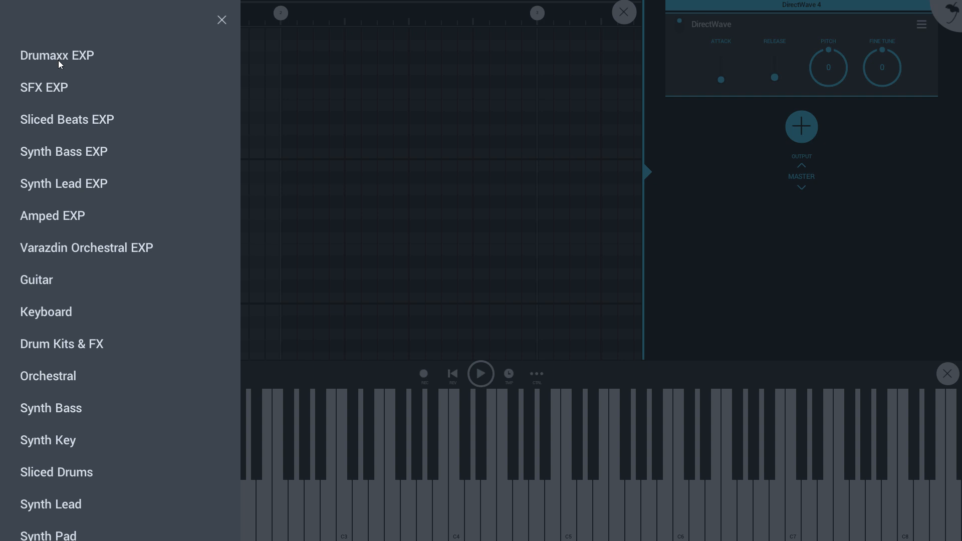
left_click(63, 151)
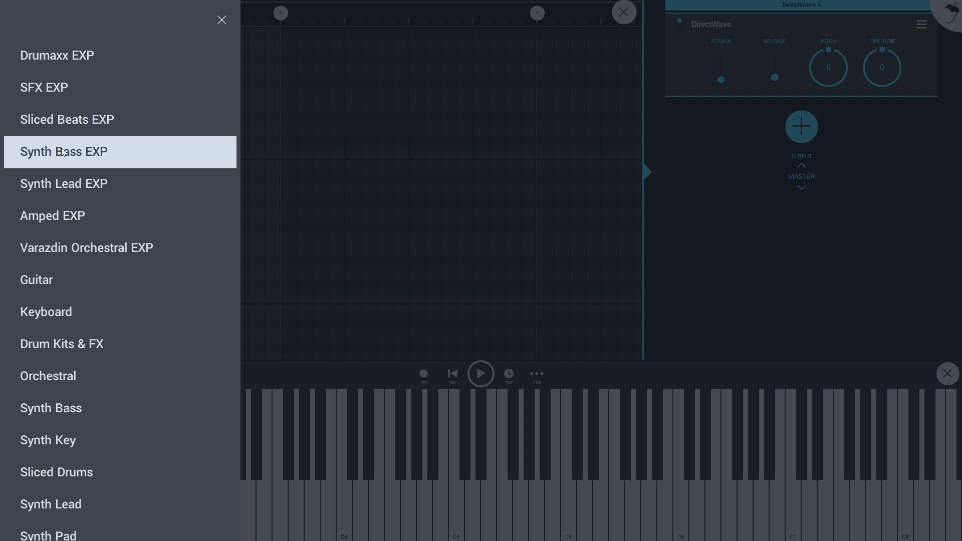
- Load the Groove Machine 8Bit preset from Synth Bass EXP and close the browser
left_click(63, 152)
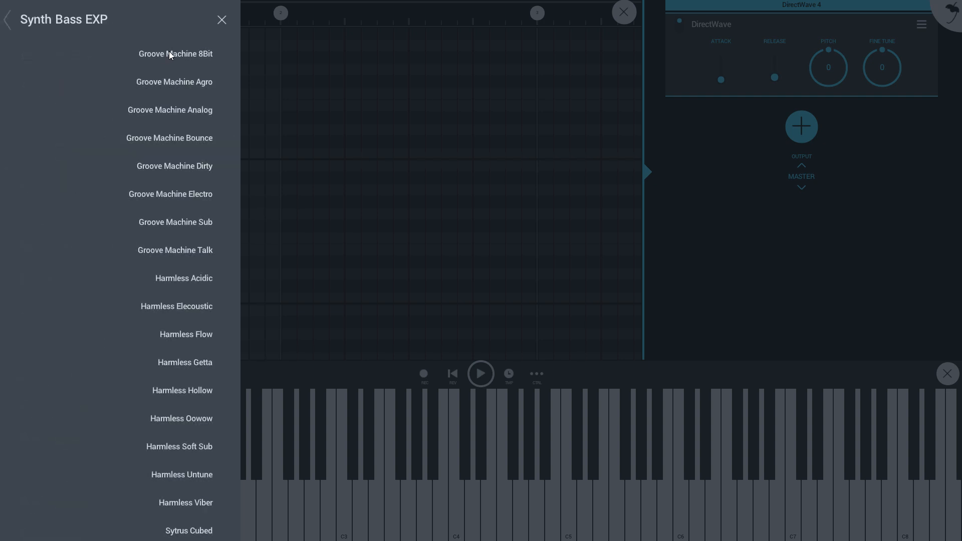
left_click(175, 54)
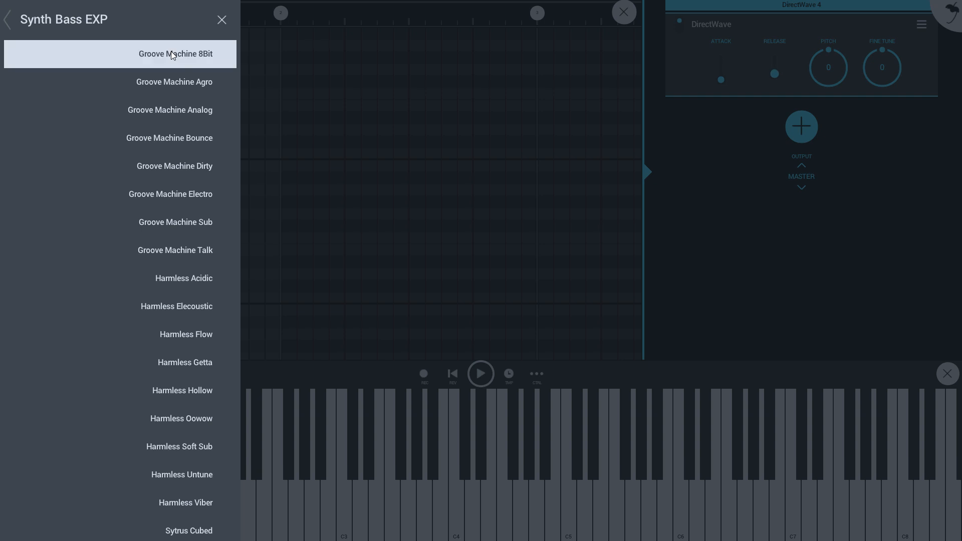
mouse_move(80, 58)
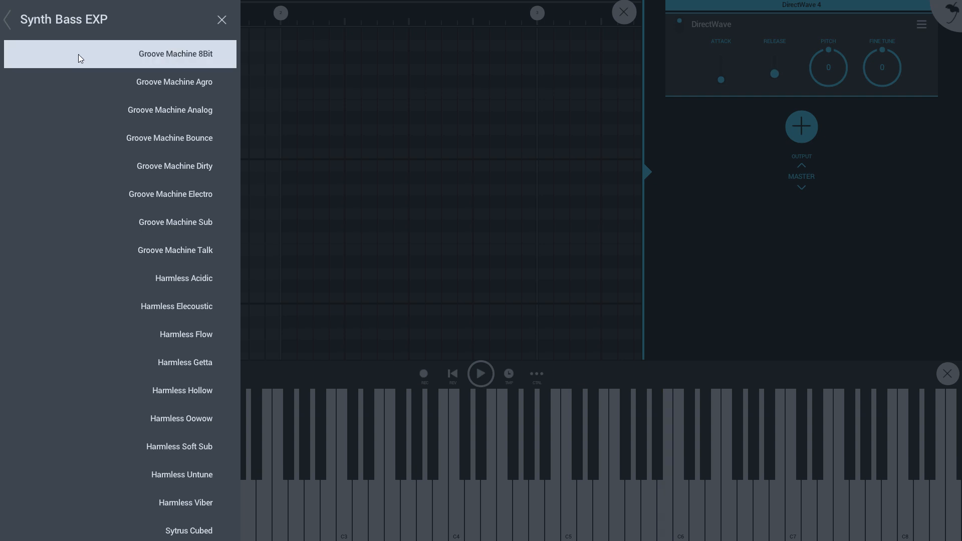
mouse_move(187, 30)
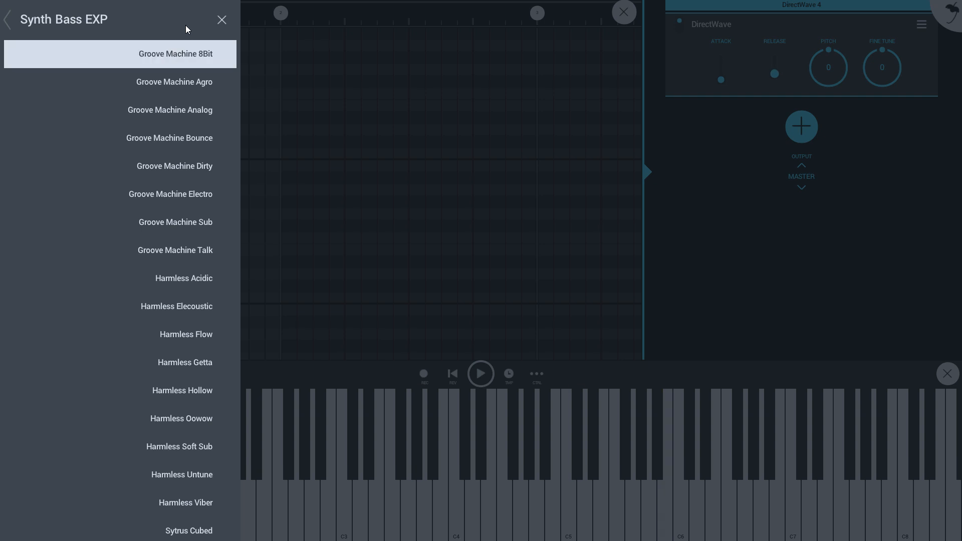
left_click(221, 19)
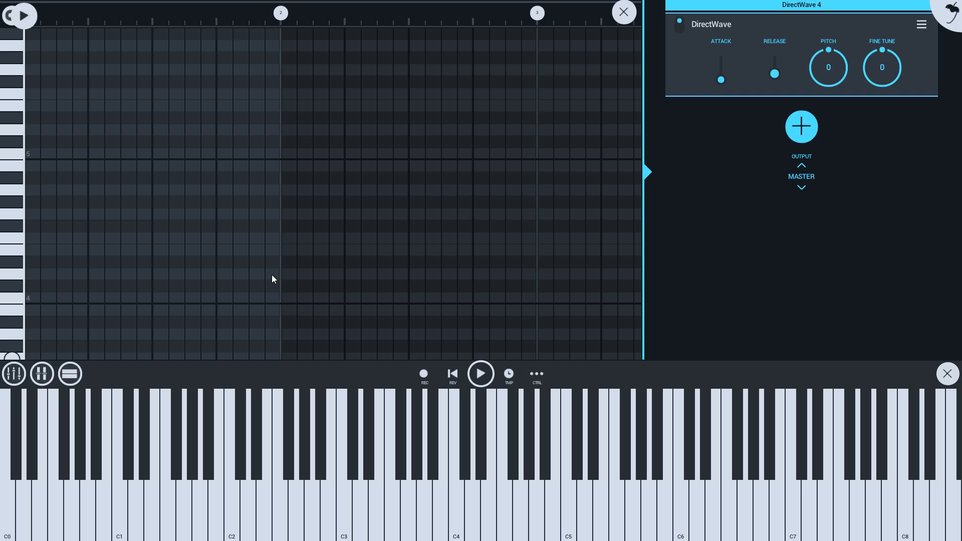
mouse_move(706, 28)
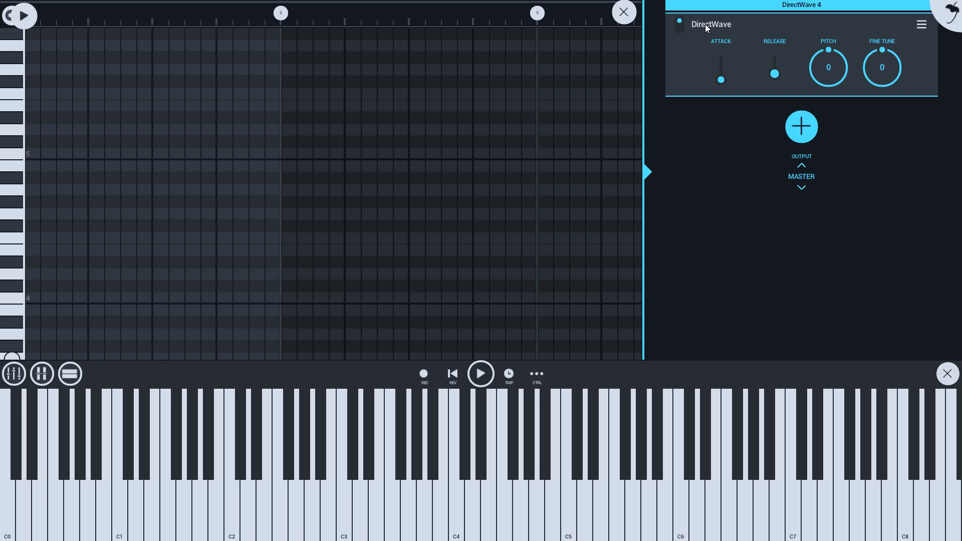
- Draw a note at bar 1 of the DirectWave piano roll
left_click(55, 297)
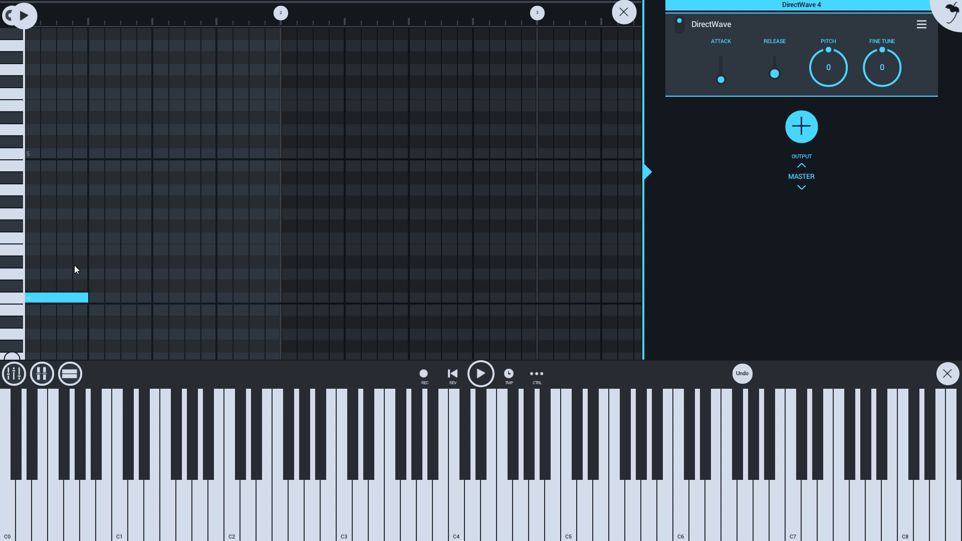